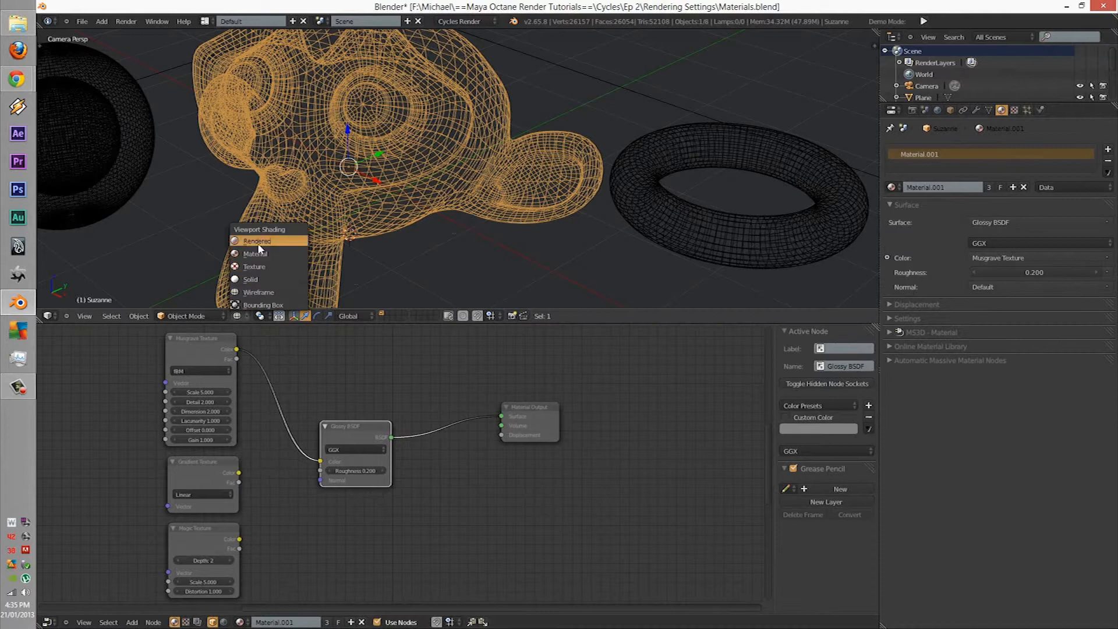
Switch the 3D viewport shading to Rendered for a live Cycles preview
left_click(257, 241)
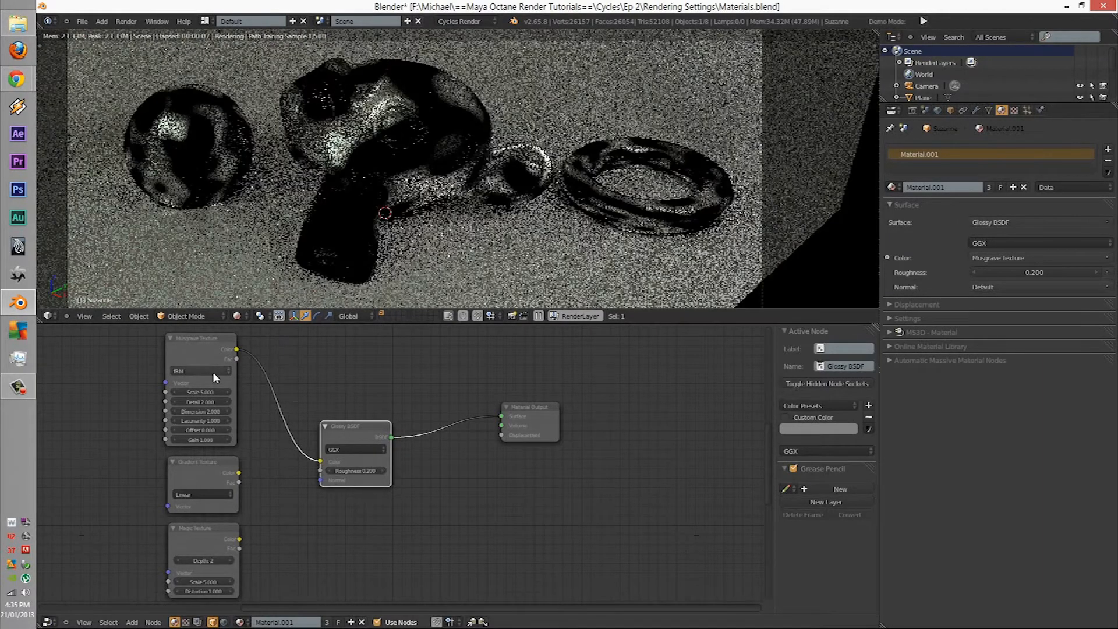
left_click(200, 371)
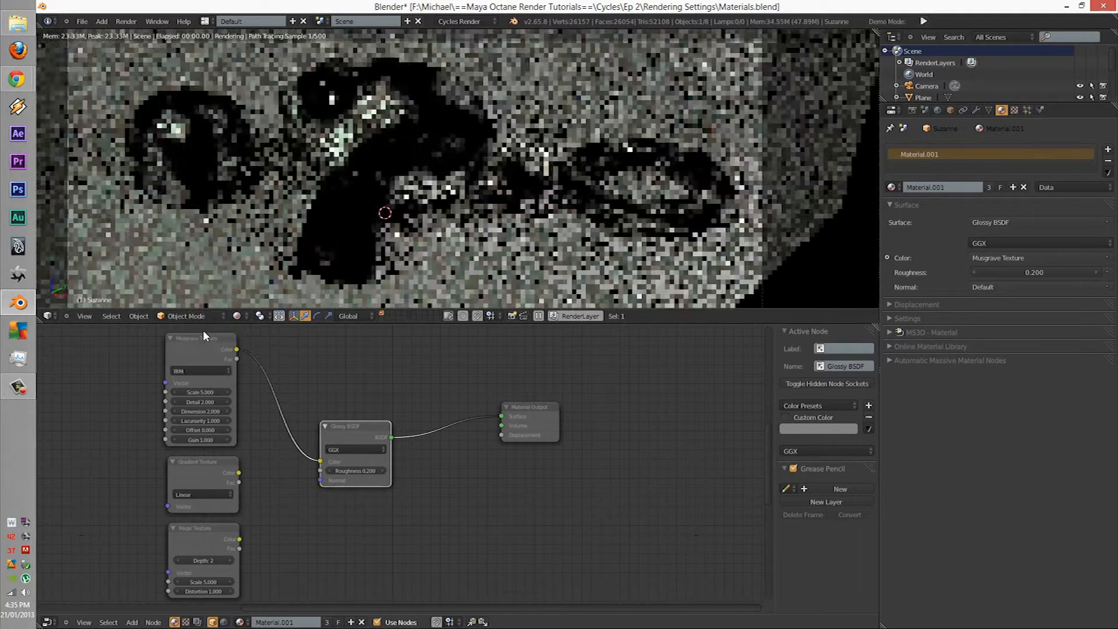
Set the Musgrave Texture scale to 50
left_click(202, 371)
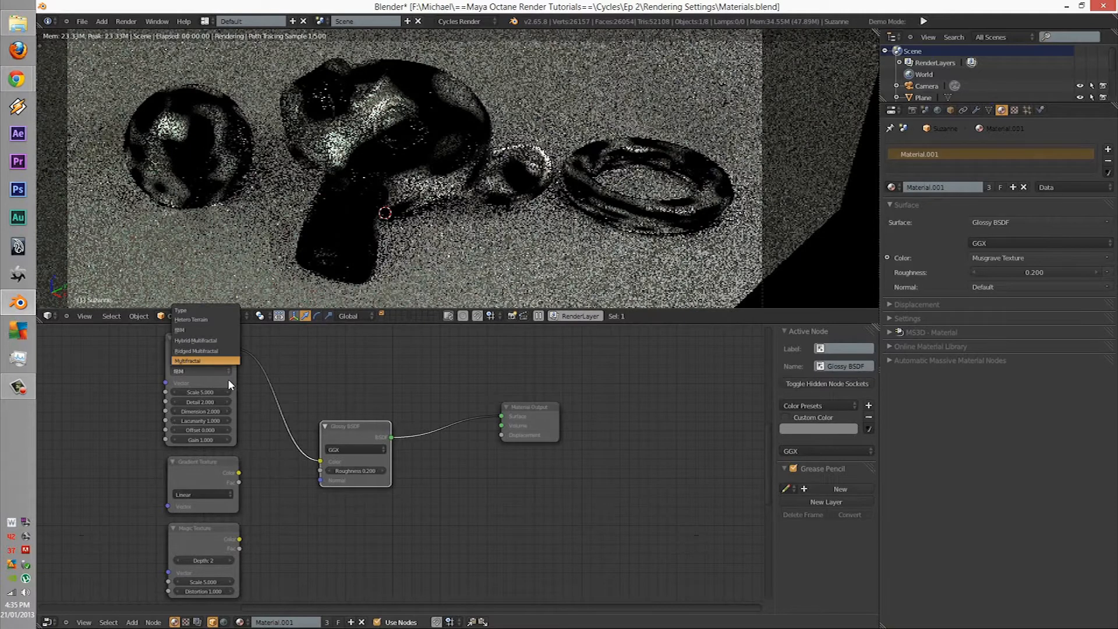
left_click(197, 370)
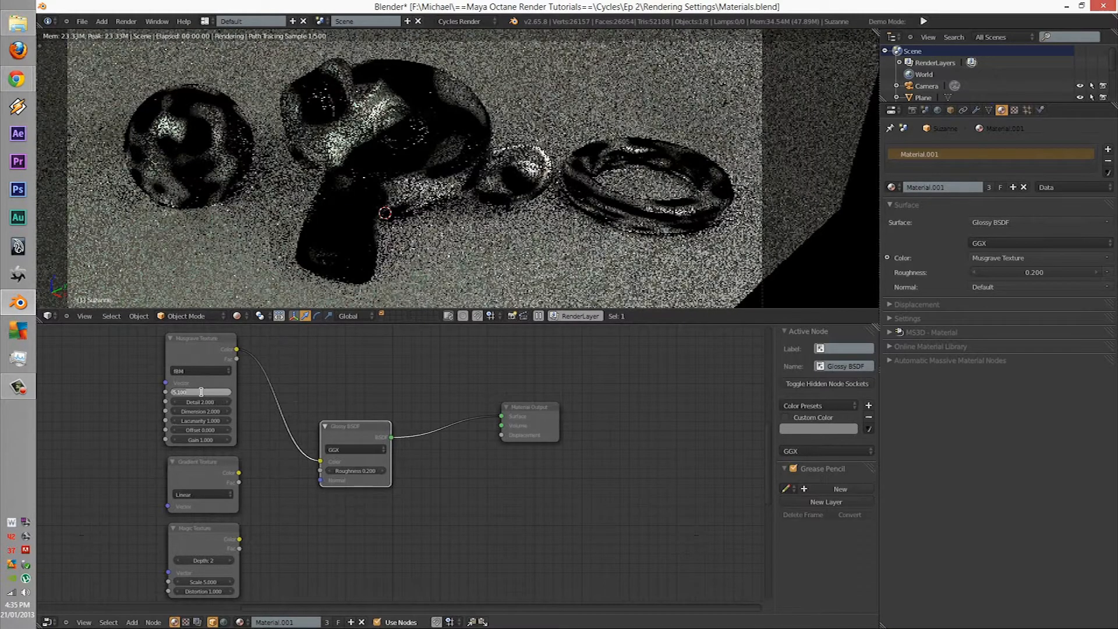
left_click(200, 392)
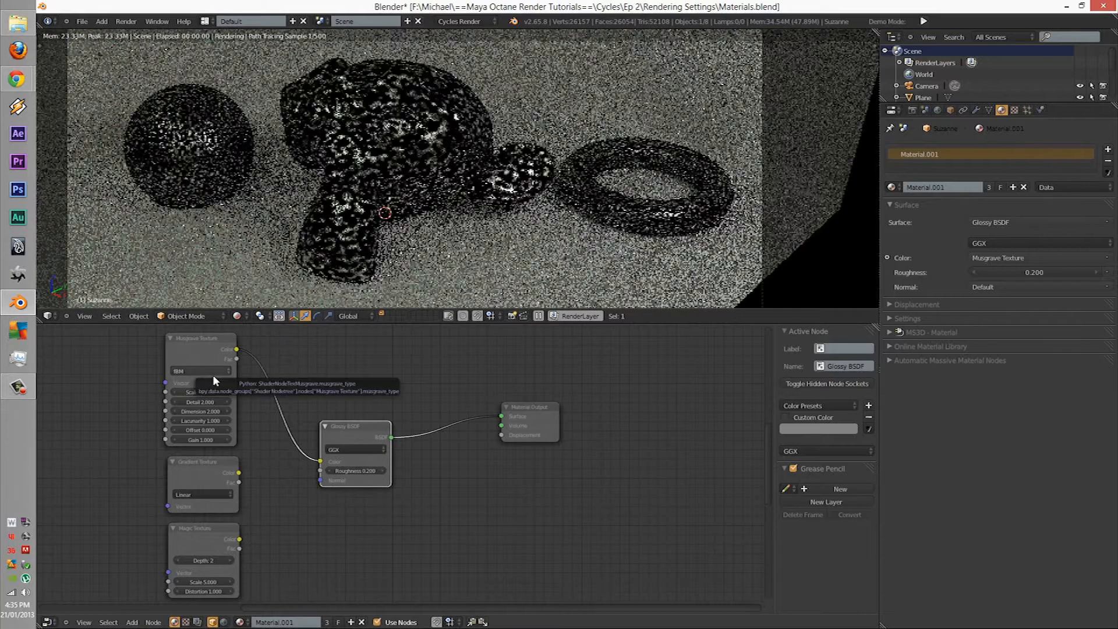
Cycle the Musgrave type through Multifractal, Ridged, Hybrid Multifractal and Hetero Terrain
left_click(201, 370)
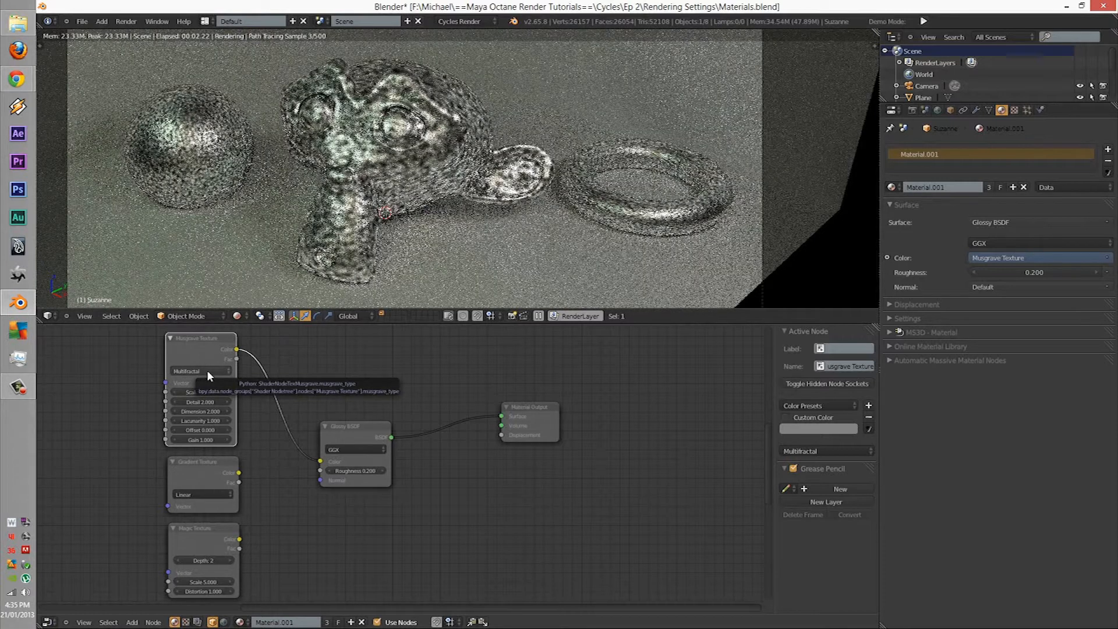
left_click(202, 371)
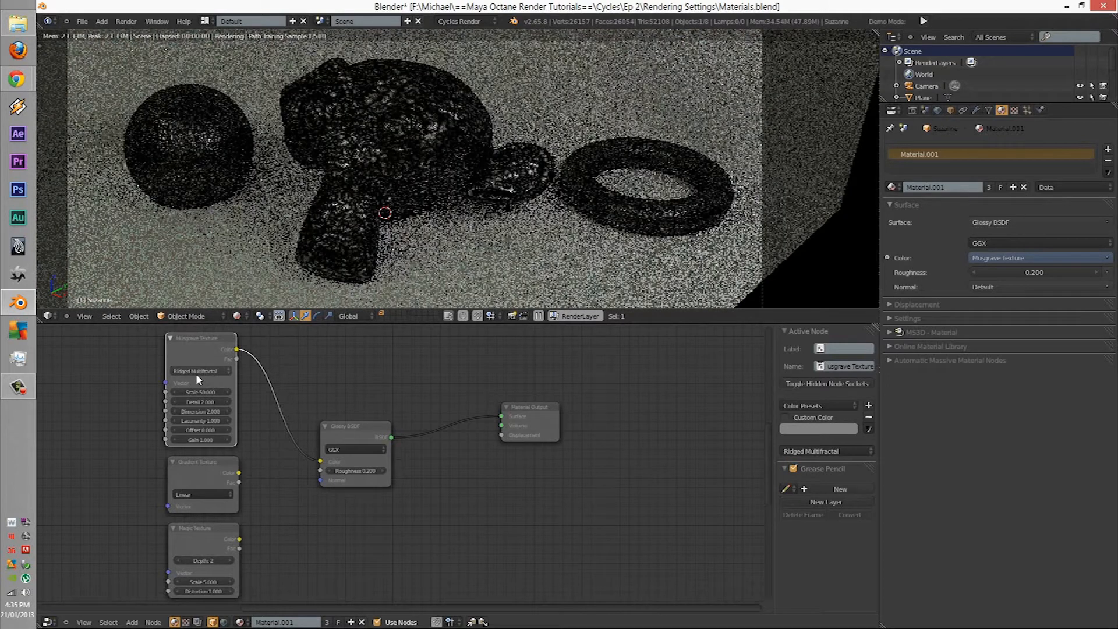
left_click(200, 371)
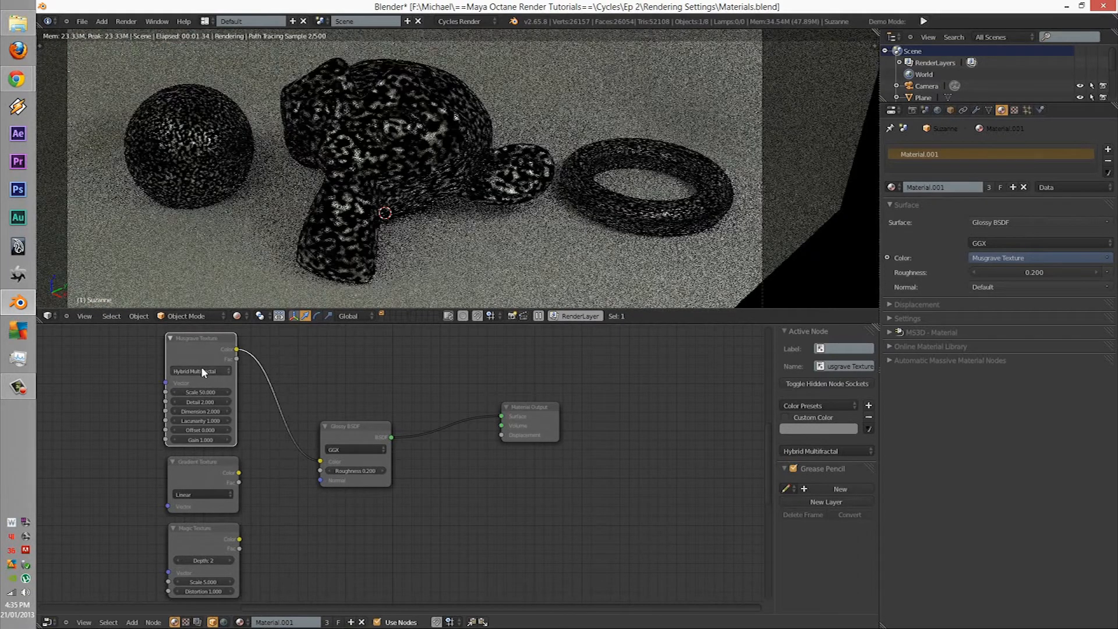
left_click(200, 371)
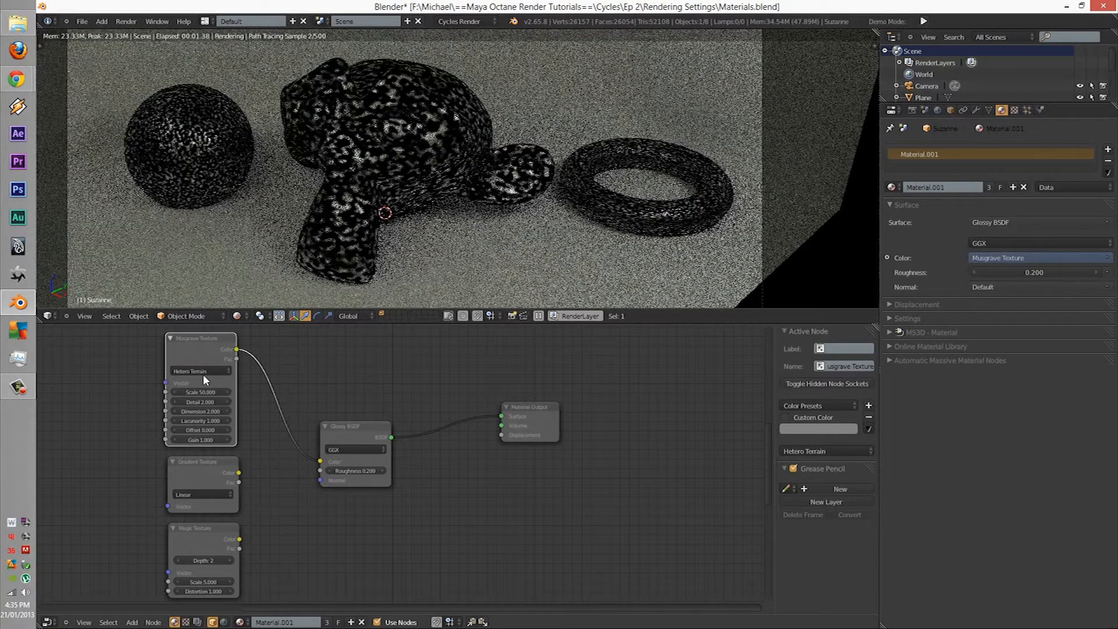
left_click(200, 371)
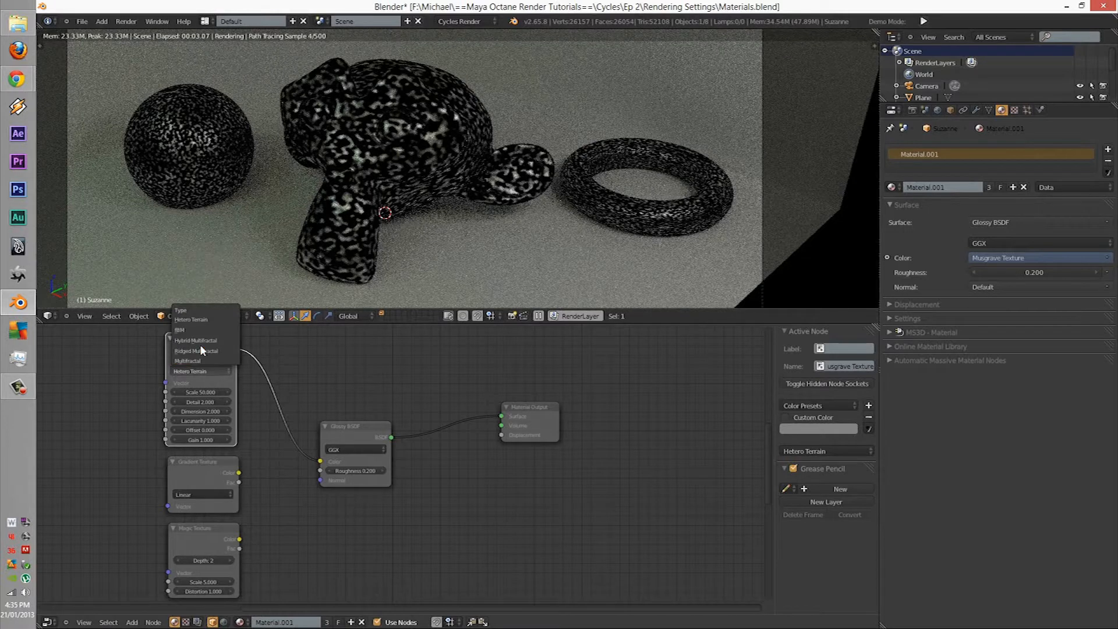
Make the Musgrave a Multifractal with lacunarity 20 and detail 10
left_click(187, 360)
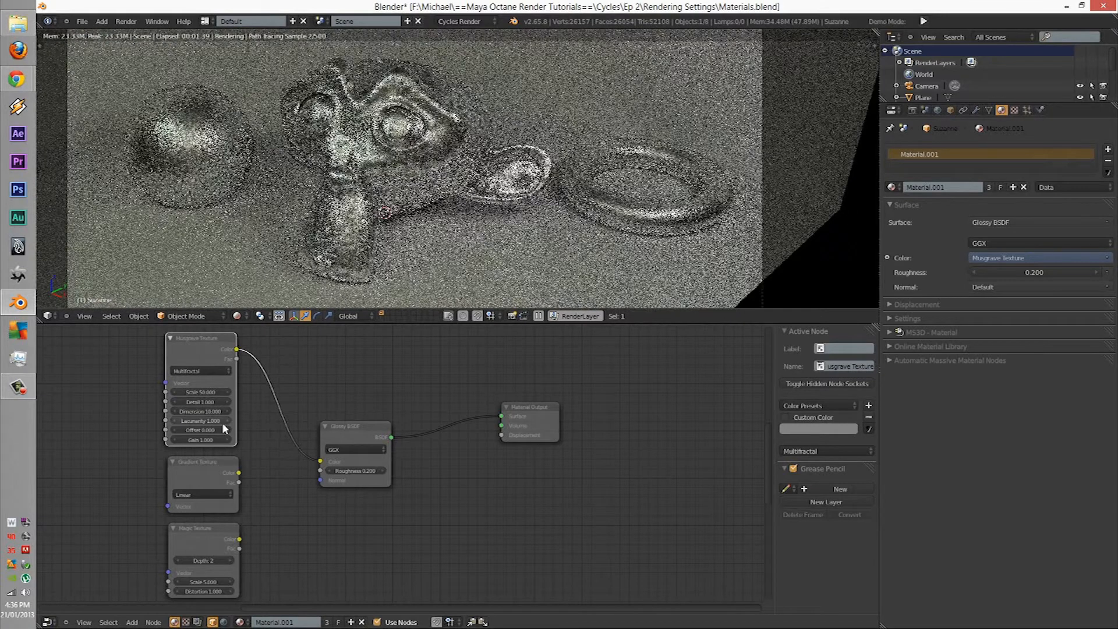
left_click(201, 420)
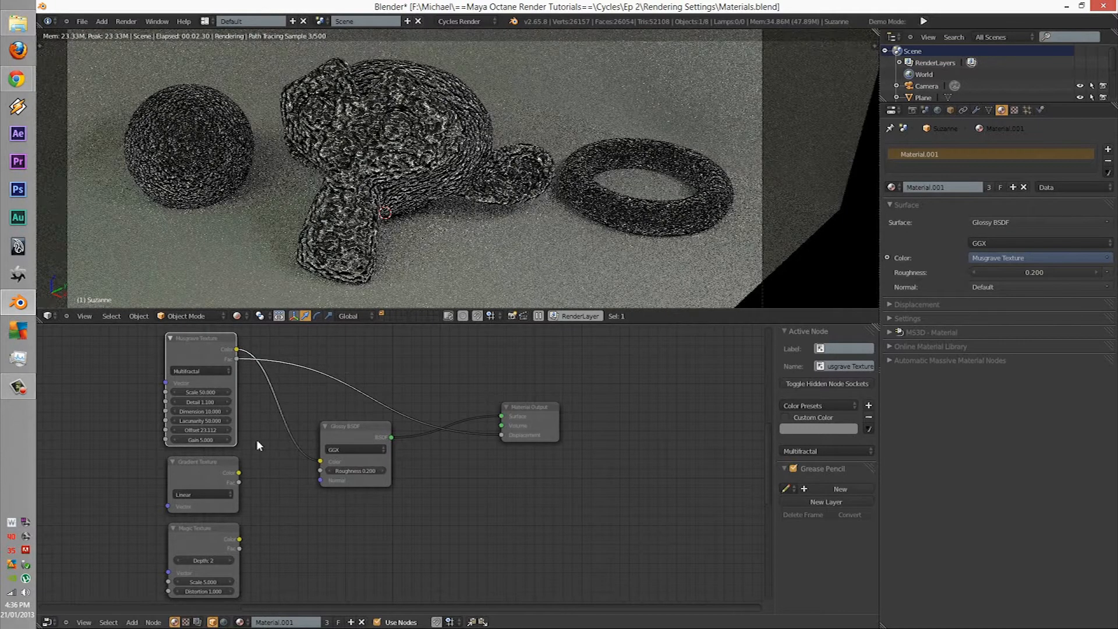
left_click(202, 420)
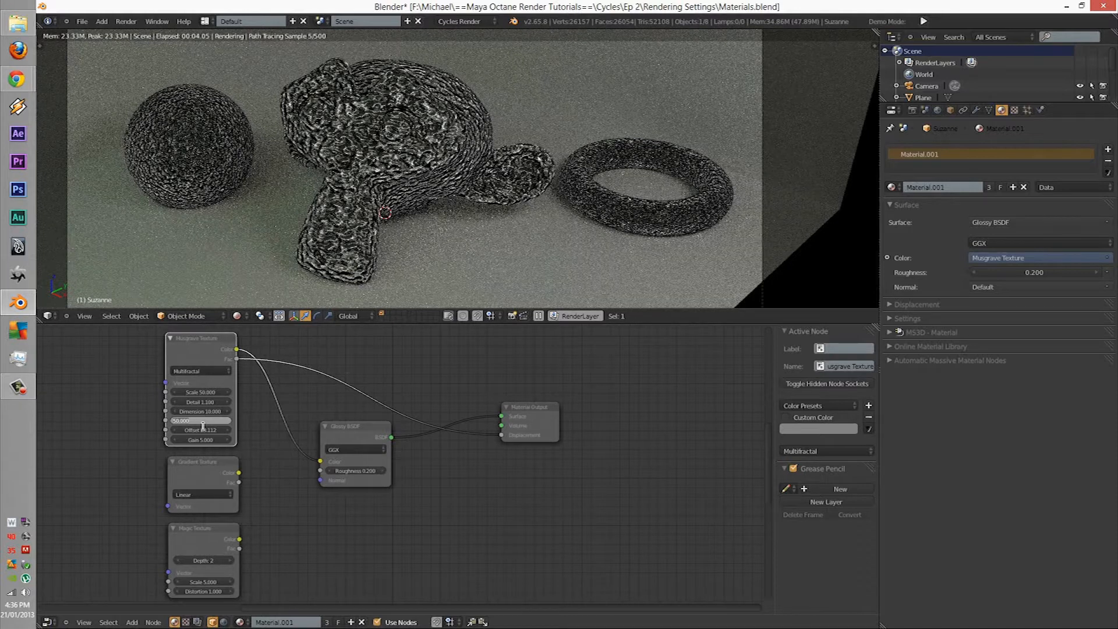
left_click(201, 420)
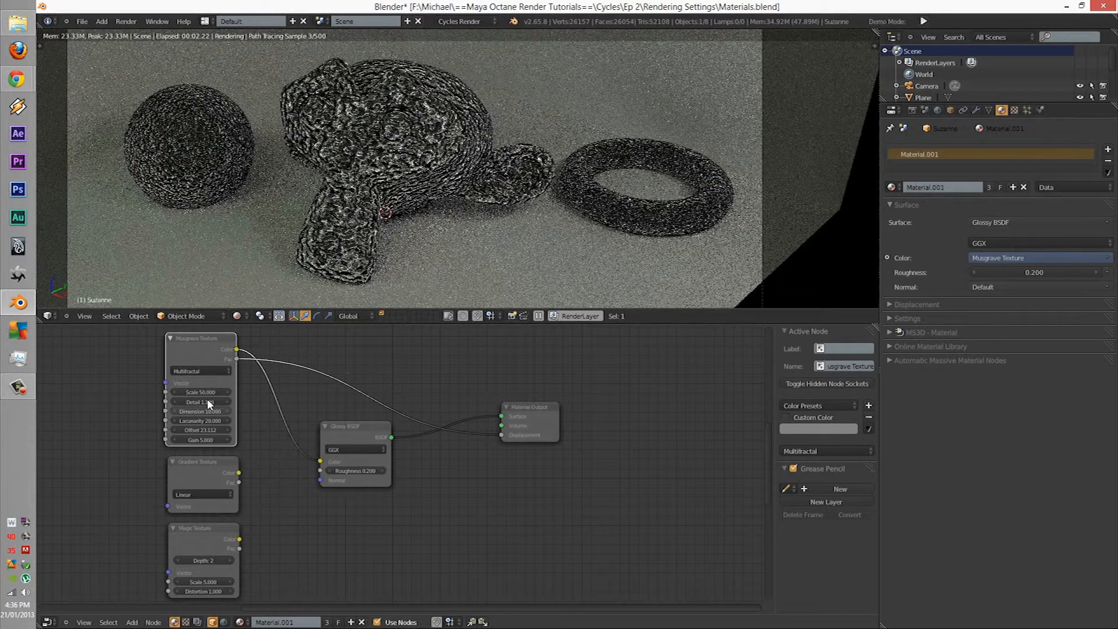
left_click(201, 402)
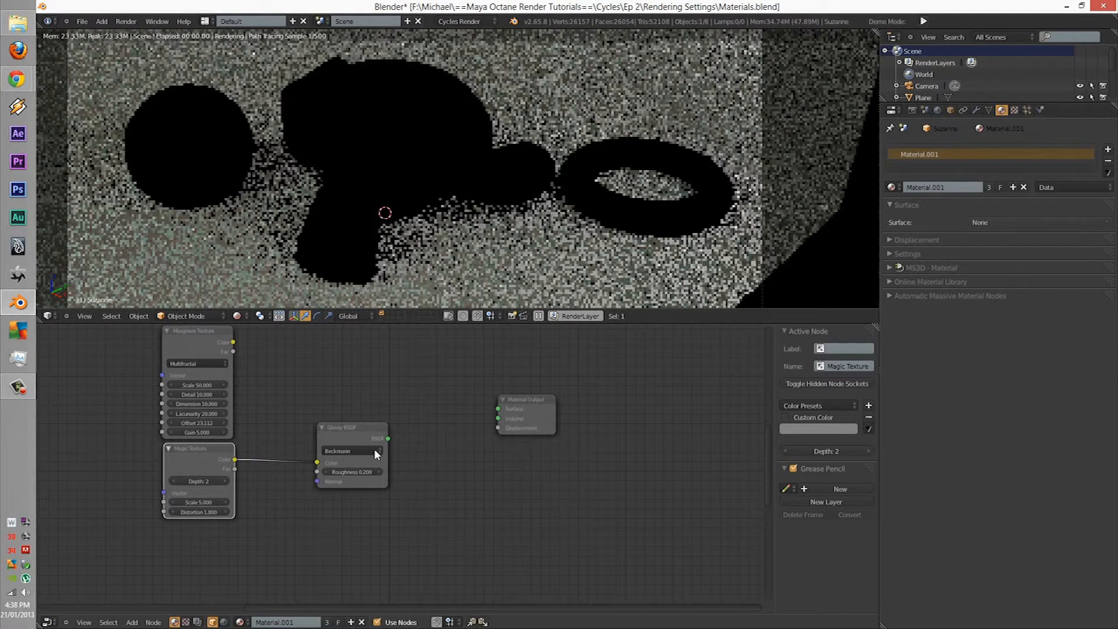
Reconnect the Magic-Texture-coloured Beckmann Glossy BSDF to the Material Output Surface
left_click(525, 400)
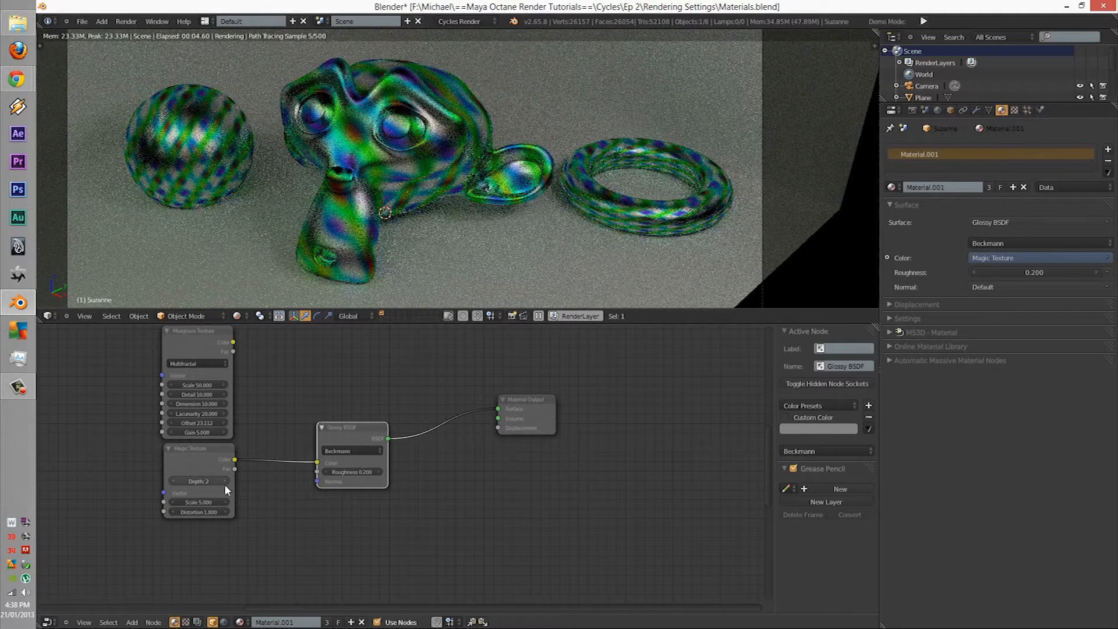
In the Magic Texture node, raise Depth to 7 and set Scale and Distortion to 2.000
left_click(197, 480)
type("6")
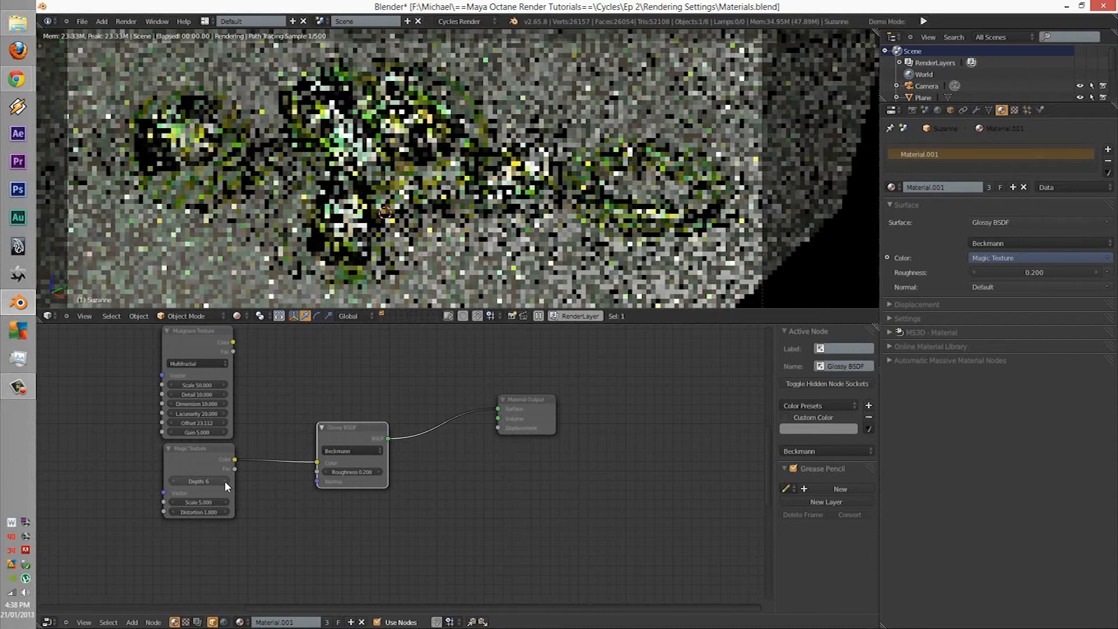
left_click(198, 480)
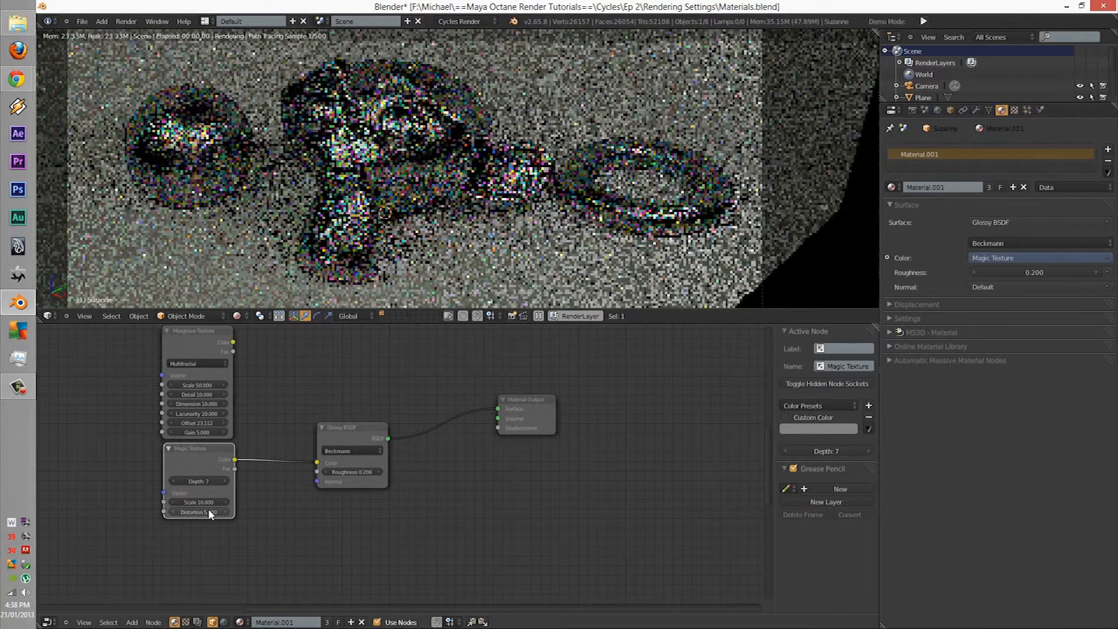
left_click(198, 512)
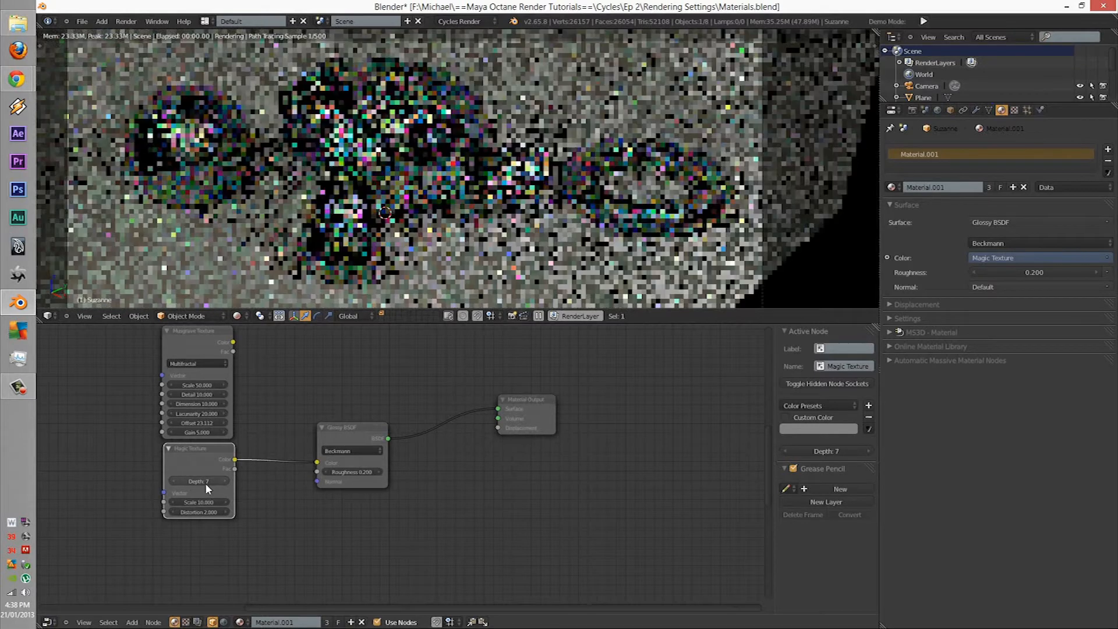
left_click(196, 501)
type("2")
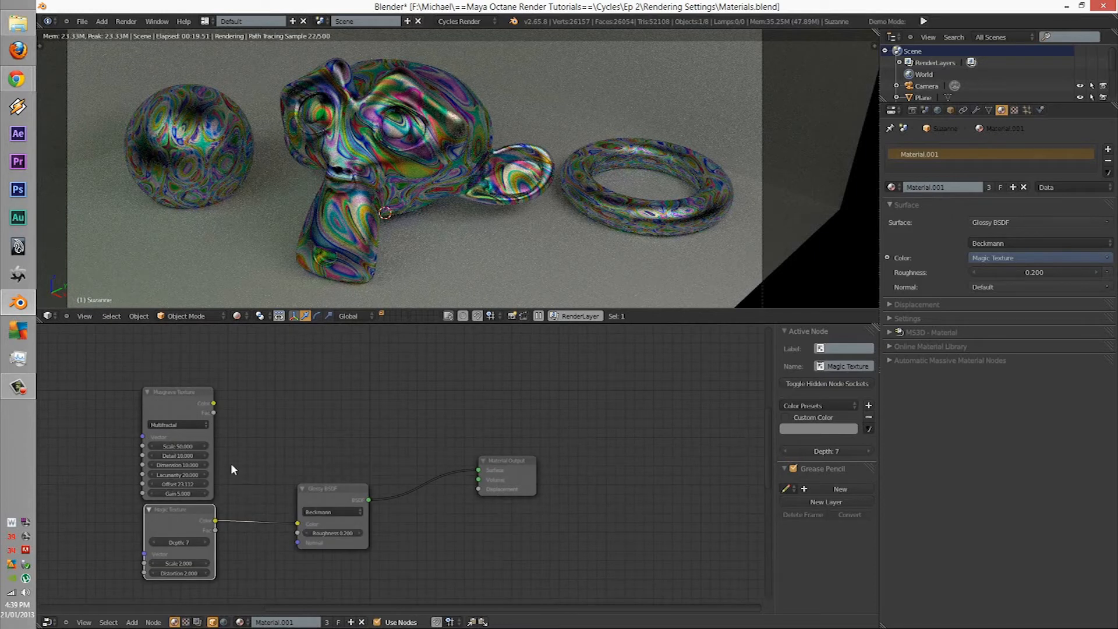
mouse_move(264, 383)
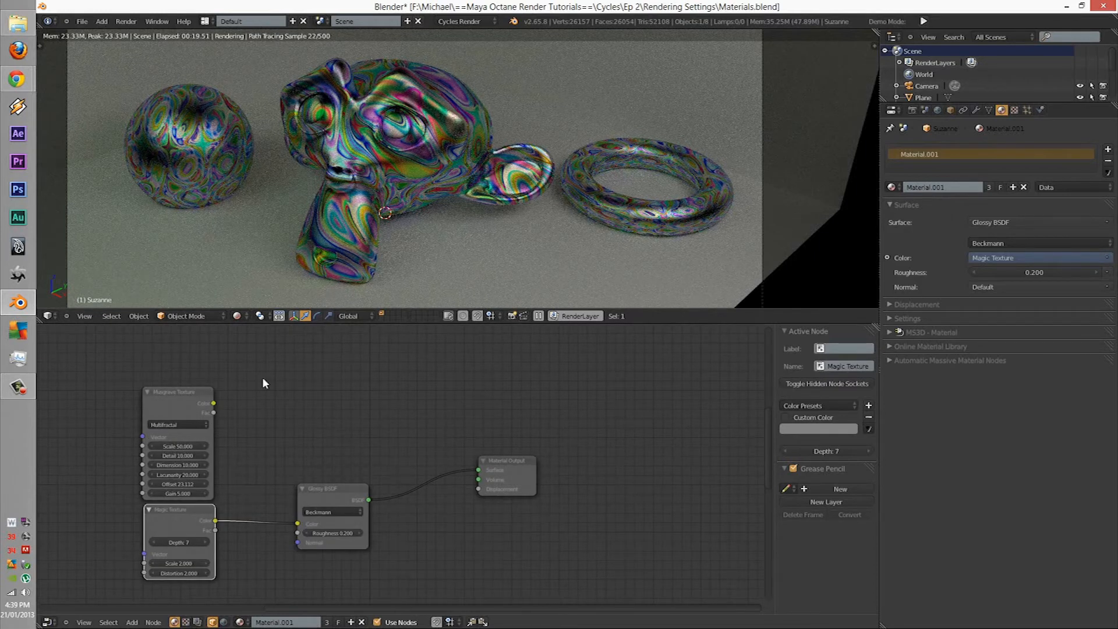